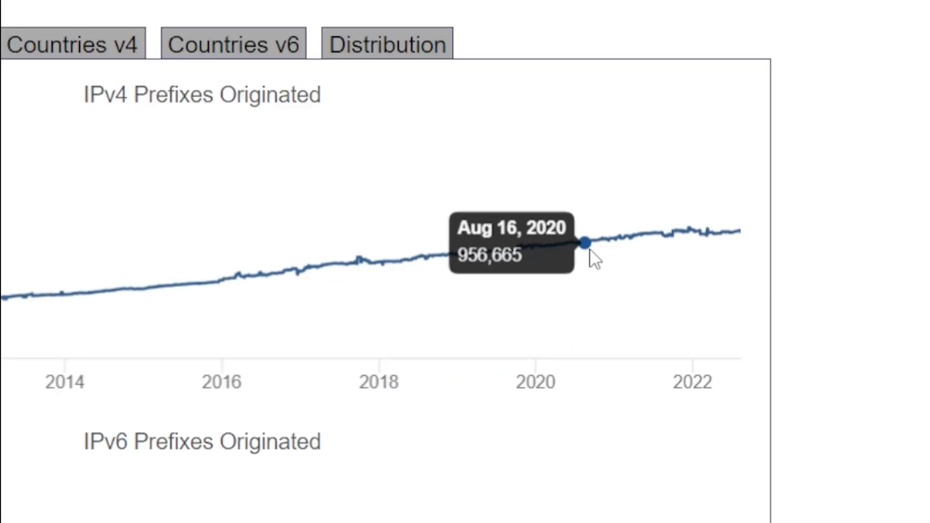
pyautogui.moveTo(719, 249)
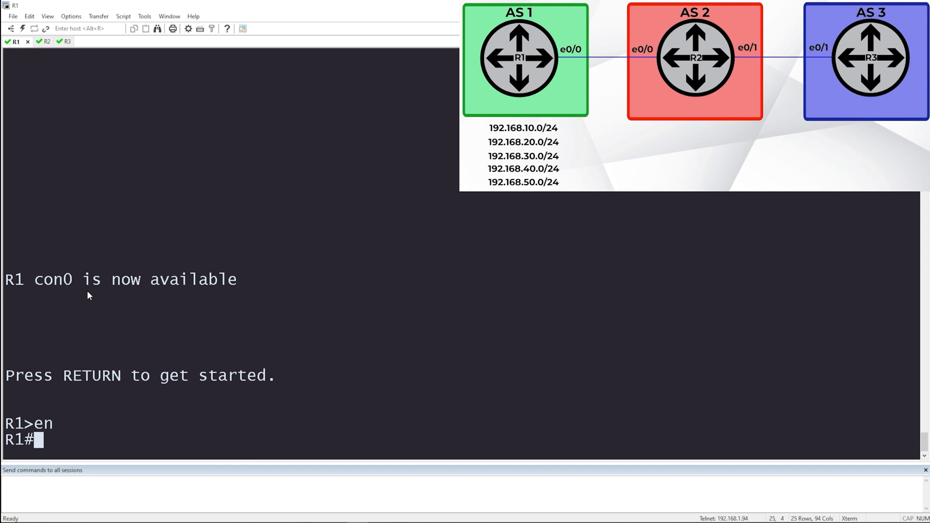
# Step: On R1, list the up interfaces and the 'router bgp' section of the running config
pyautogui.write('show')
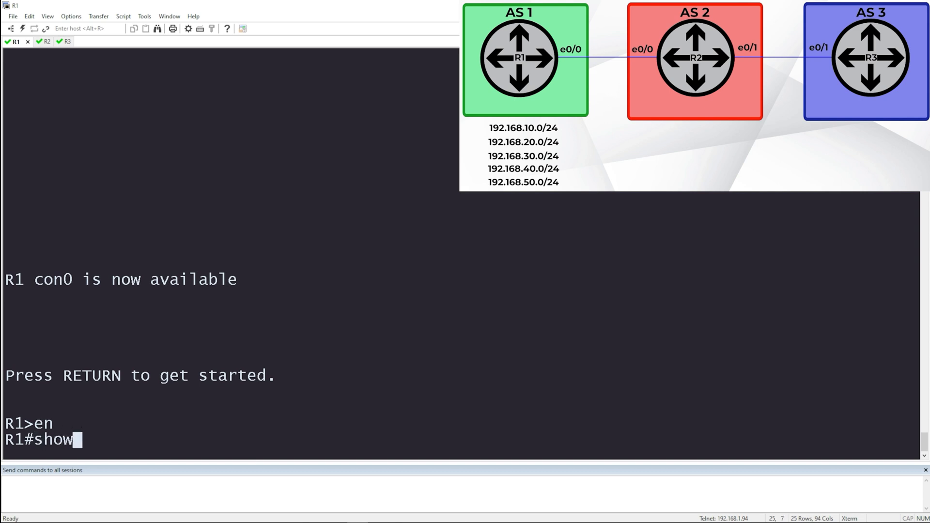
pyautogui.write('ip int bri | ex una')
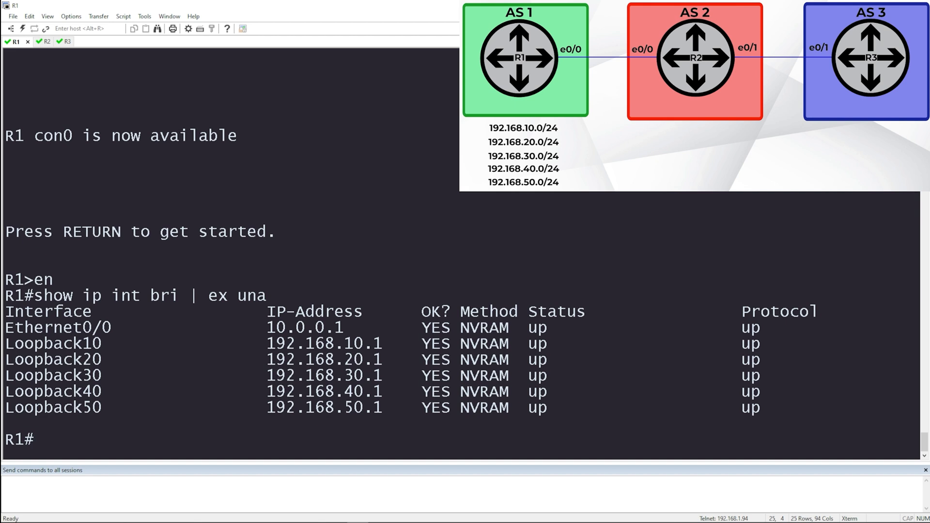
pyautogui.write('sh run | s r bgp')
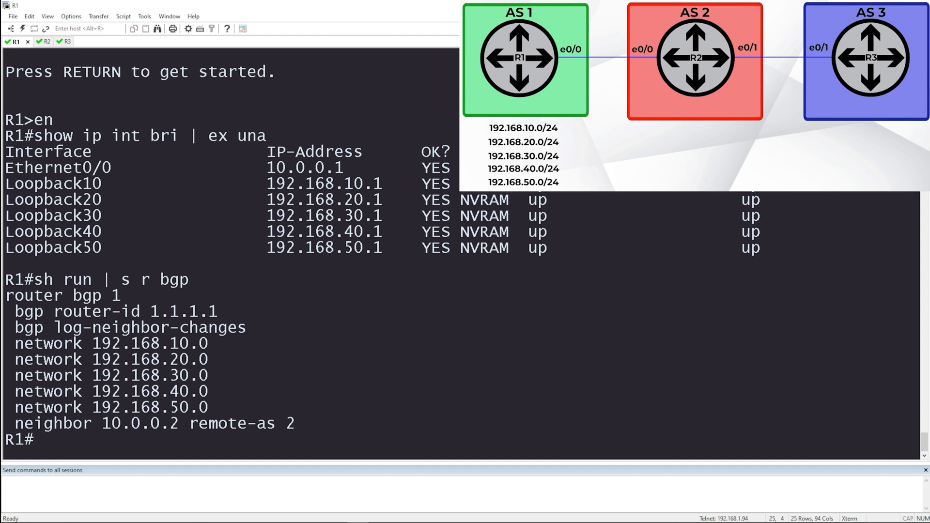
# Step: Show R1's BGP table, BGP summary, and routes advertised to neighbor 10.0.0.2
pyautogui.write('show ip bgp')
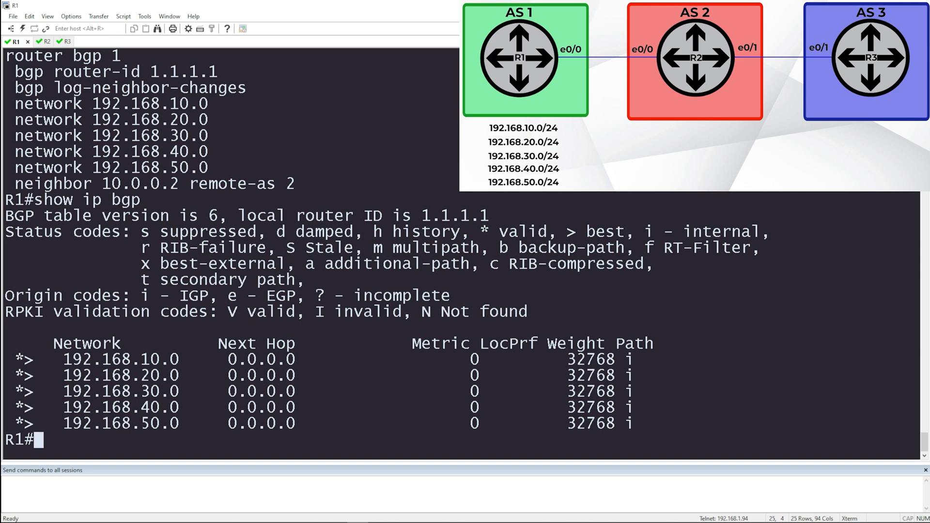
pyautogui.write('show ip bgp summ')
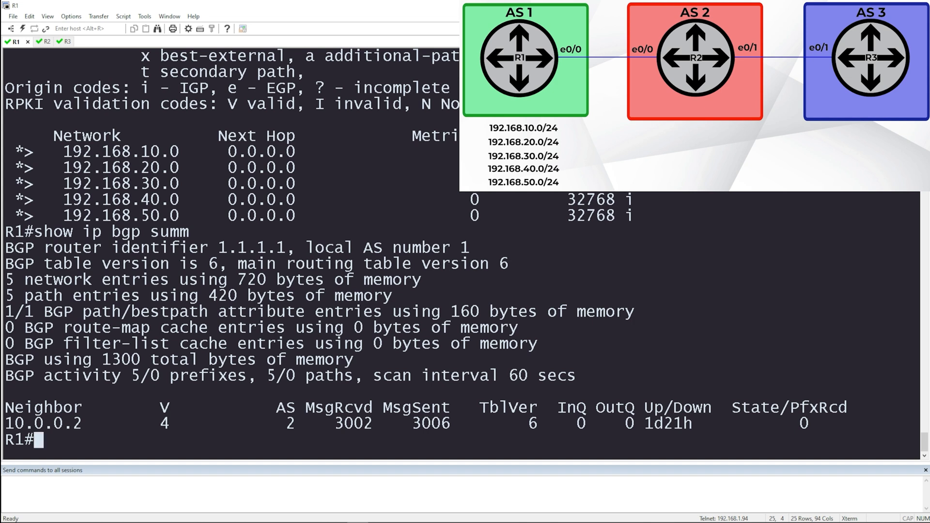
pyautogui.write('show ip b')
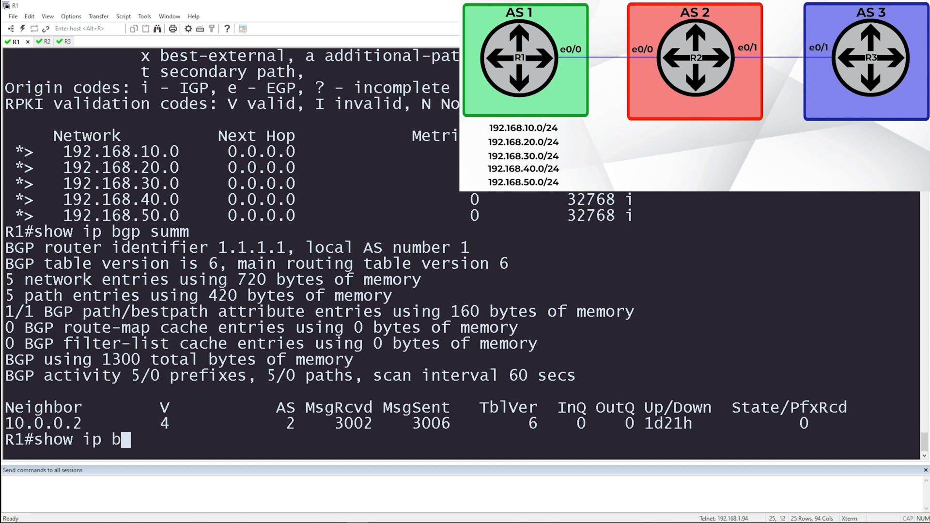
pyautogui.write('gp nei 10.')
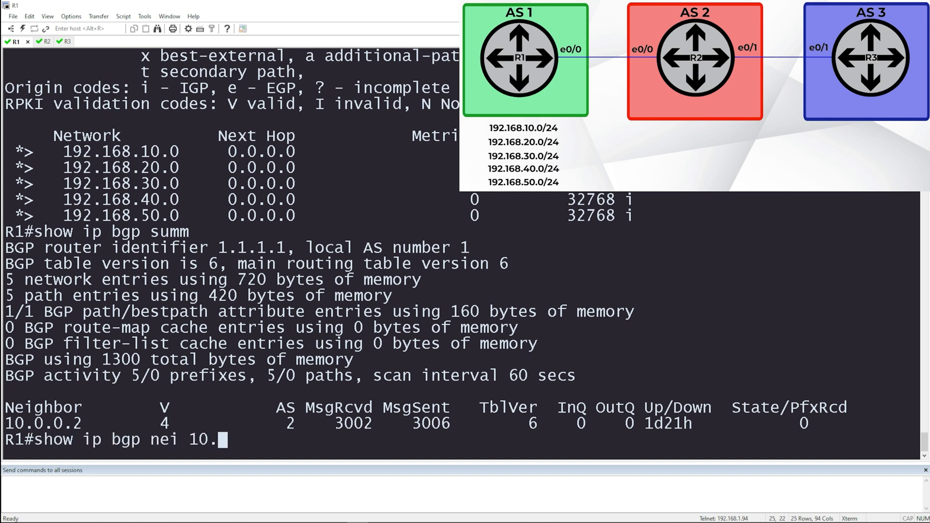
pyautogui.write('advertised-routes')
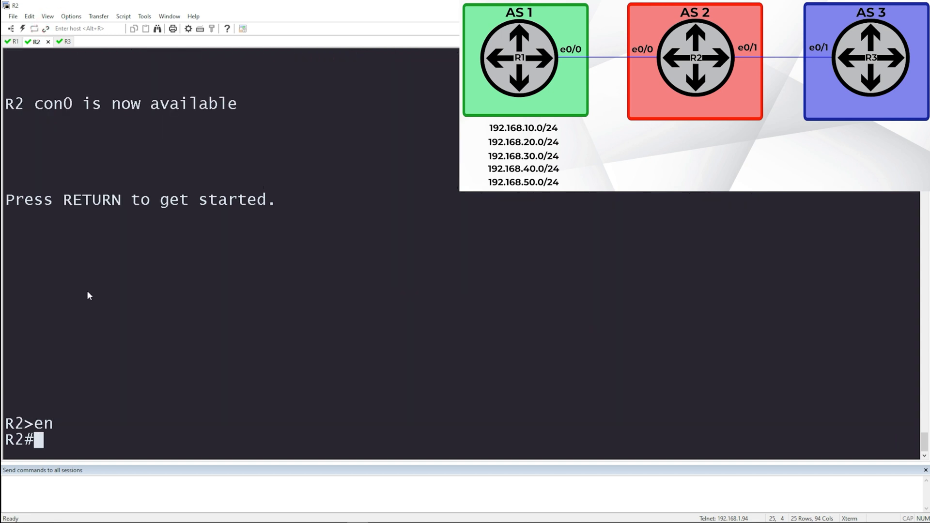
# Step: On R2, run 'sh ip bgp summ' and 'sh ip bgp' to see neighbors and five routes
pyautogui.write('sh ip bgp summ')
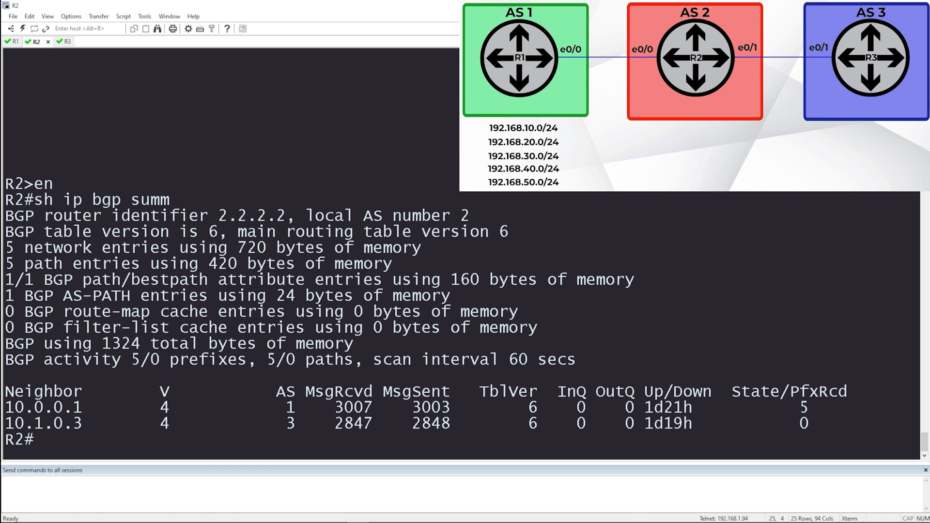
pyautogui.write('sh ip bgp')
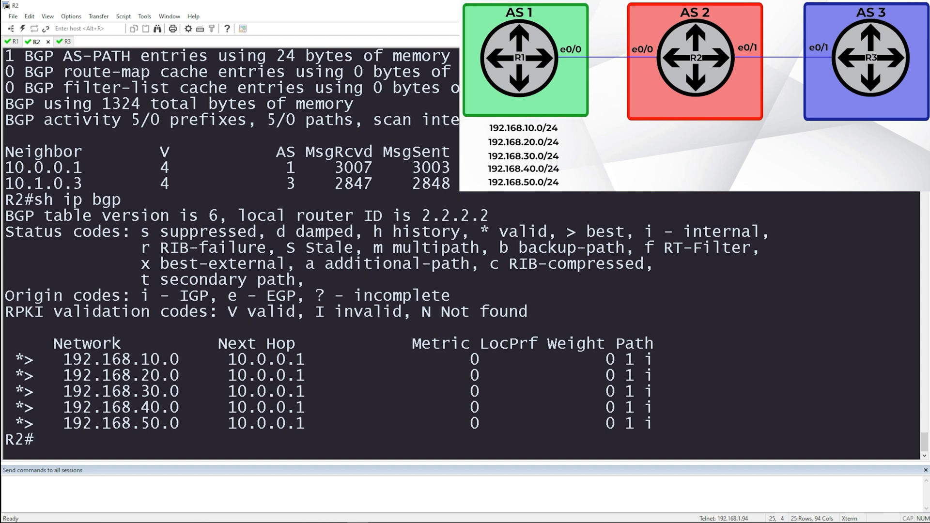
# Step: Switch to R3 and run 'sh ip bgp', showing five routes via 10.1.0.2
pyautogui.click(56, 40)
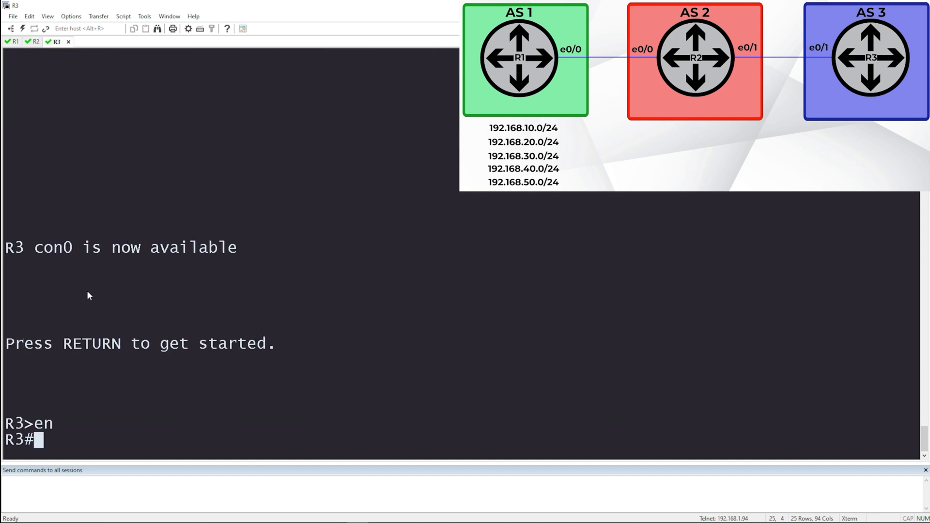
pyautogui.write('sh ip')
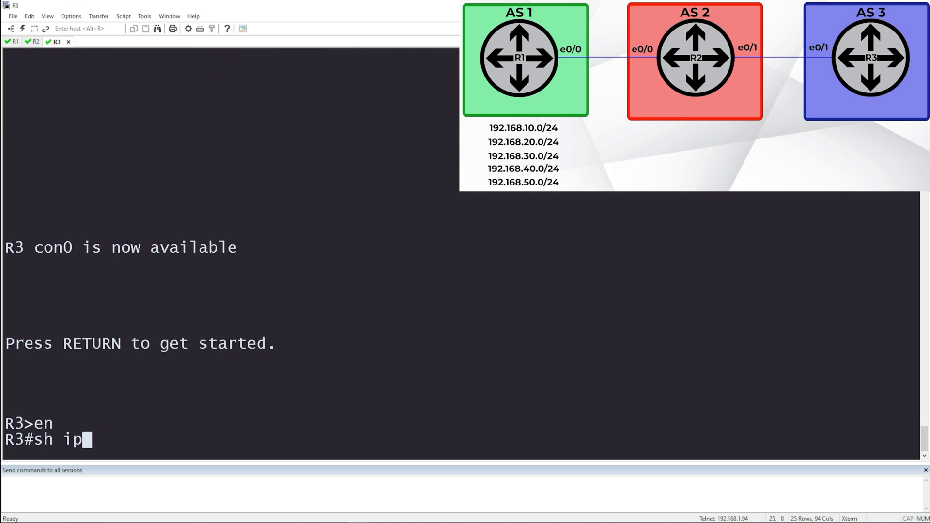
pyautogui.write('bgp')
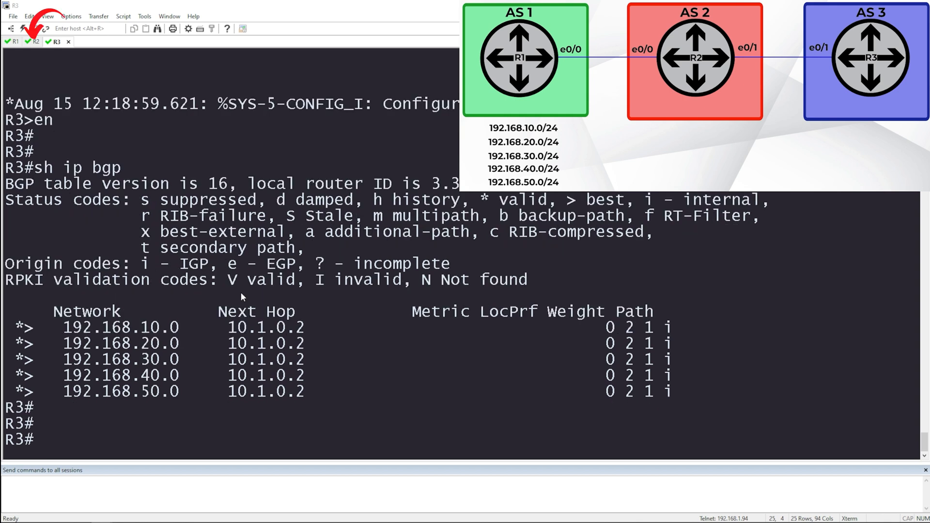
# Step: Switch back to the R2 session tab
pyautogui.click(34, 41)
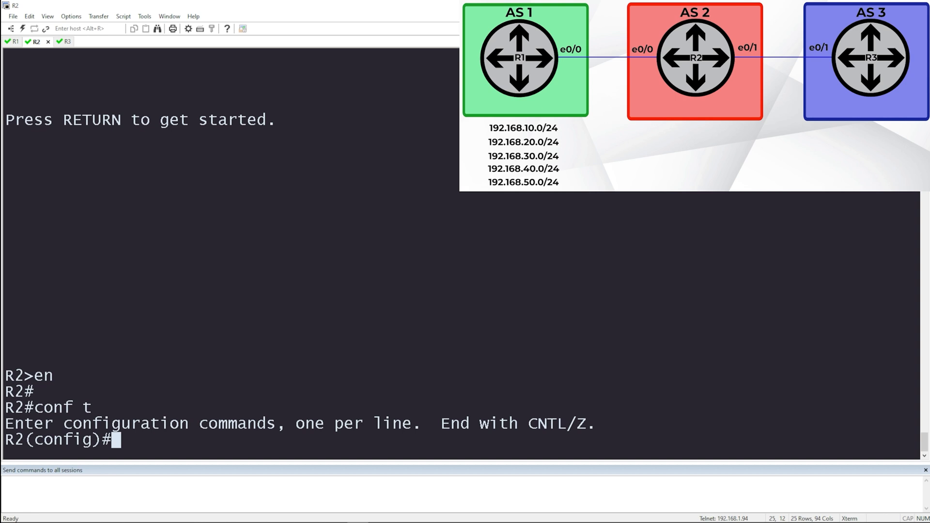
# Step: Under router bgp 2, add aggregate-address 192.168.0.0 255.255.192.0 and view the BGP table
pyautogui.write('router bgp 2')
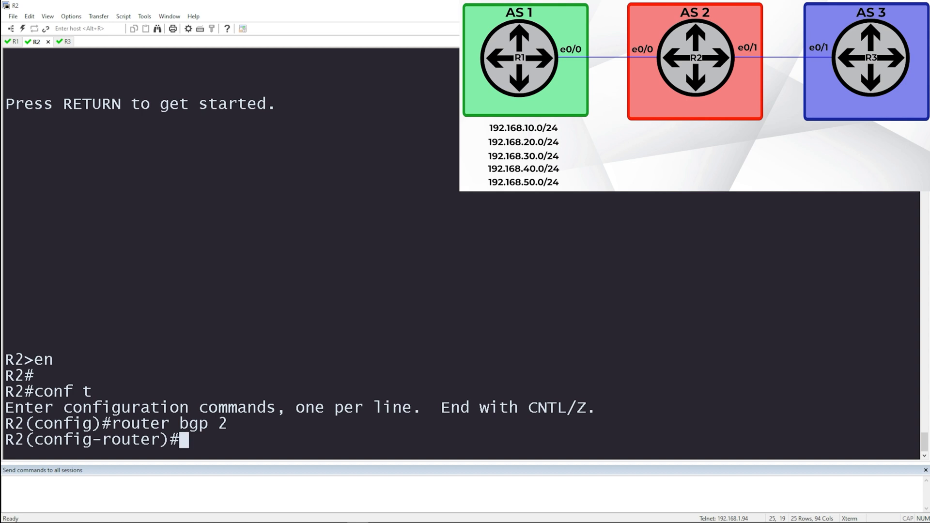
pyautogui.write('aggregate-address')
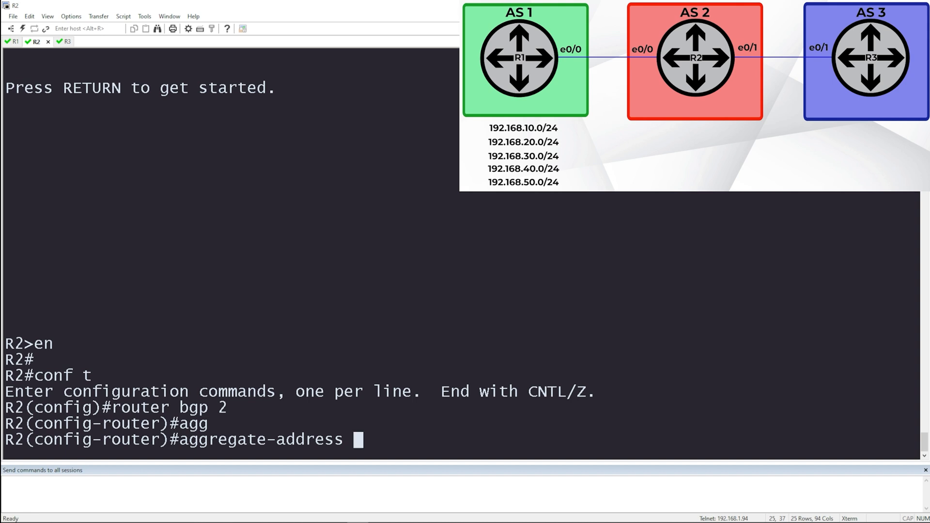
pyautogui.write('192.168.')
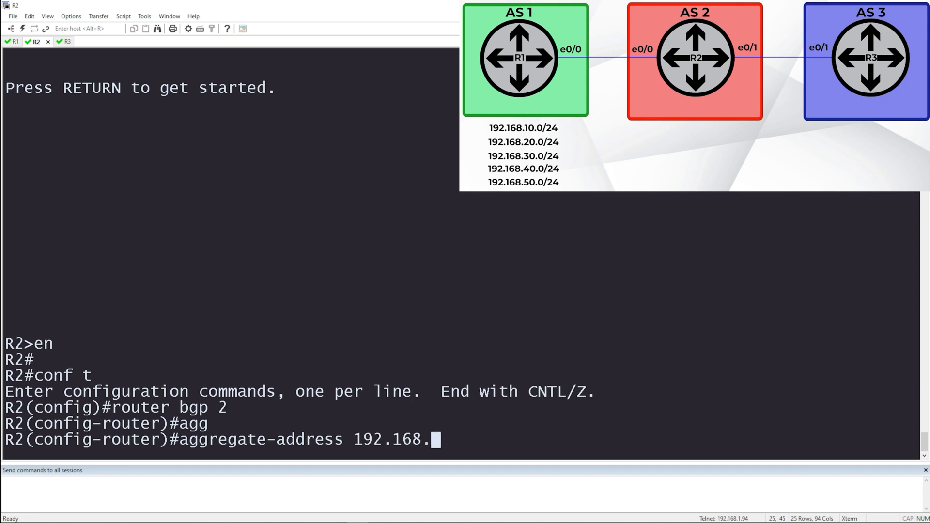
pyautogui.write('0.0')
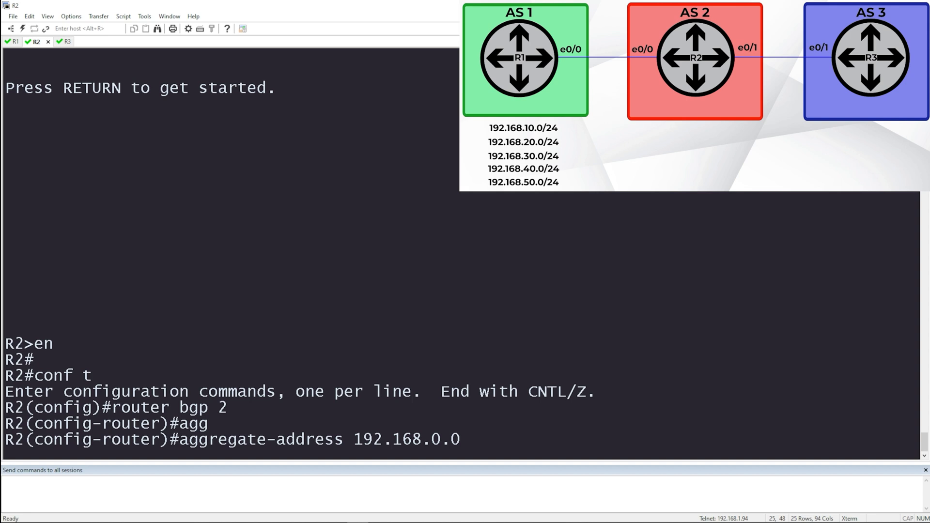
pyautogui.write('2')
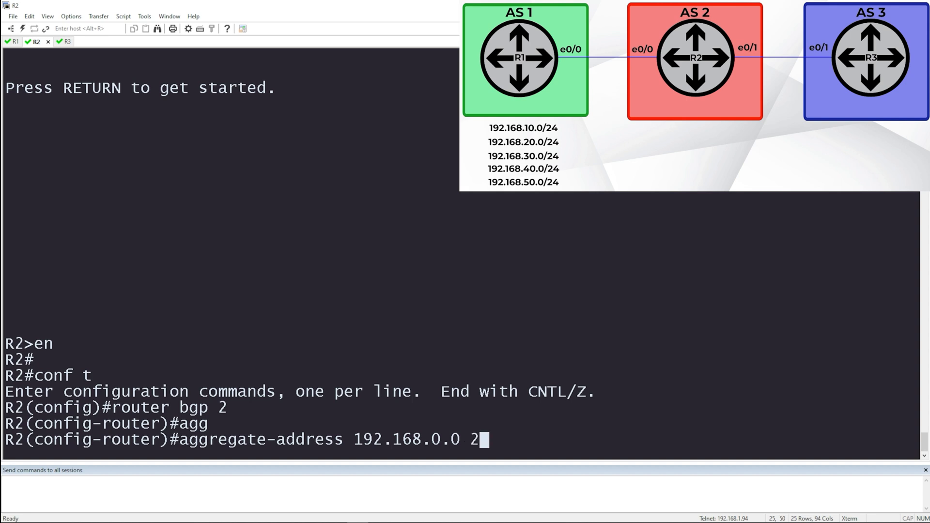
pyautogui.write('55.255.')
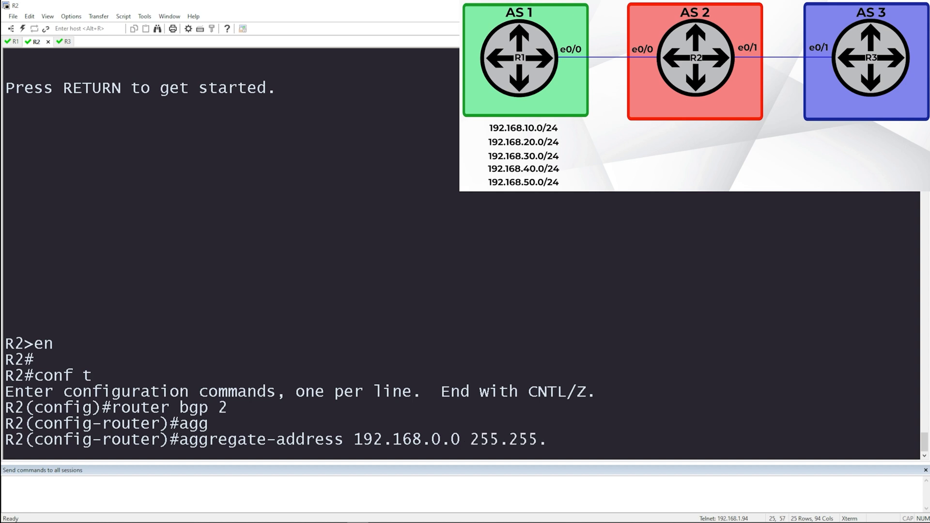
pyautogui.write('192.0')
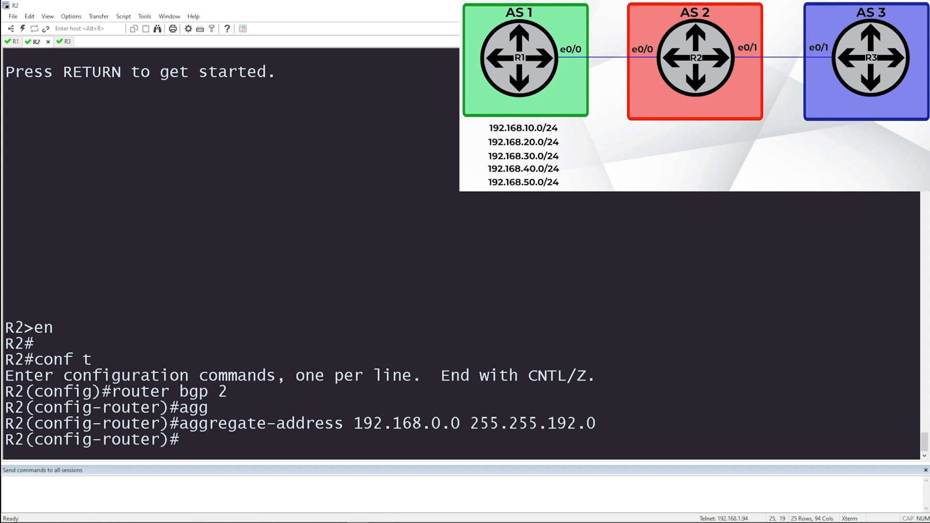
pyautogui.write('do sh ip bgp')
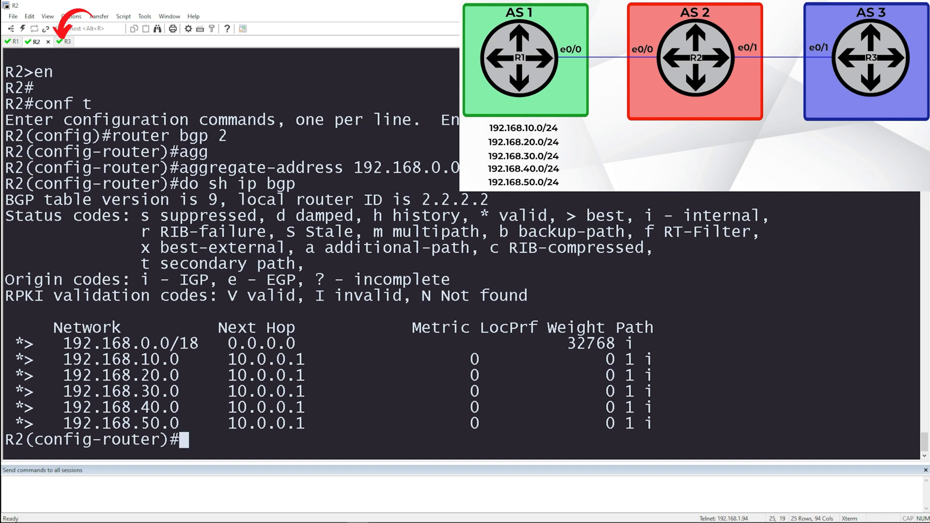
# Step: Switch to R3's session tab
pyautogui.click(55, 42)
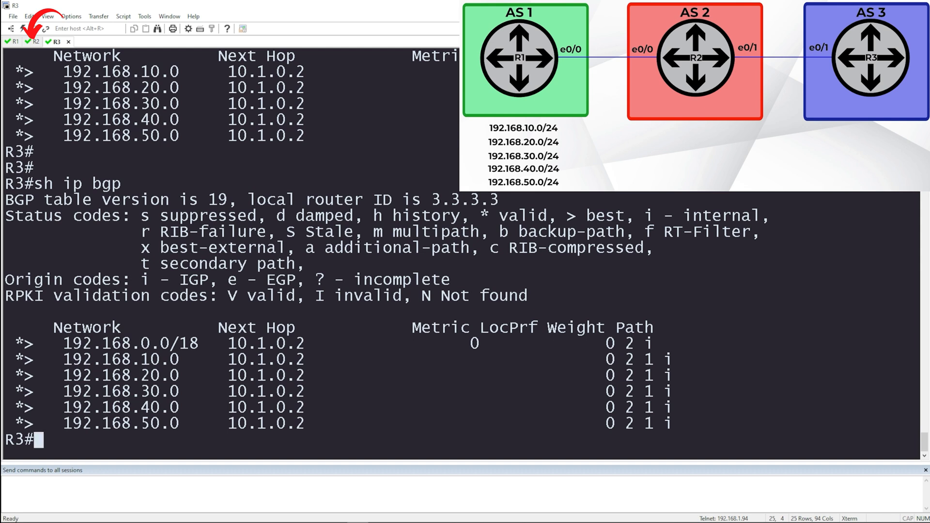
# Step: Switch back to R2's session tab
pyautogui.click(33, 42)
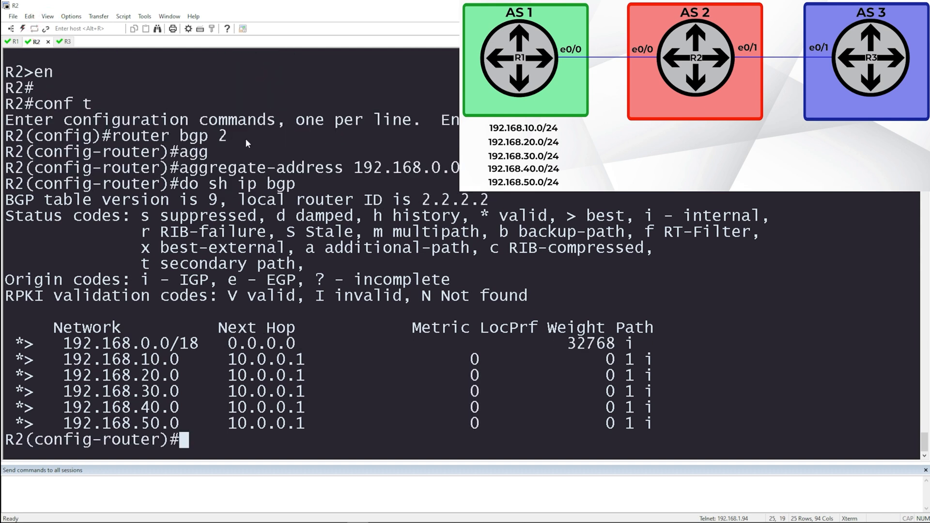
# Step: Re-enter aggregate-address 192.168.0.0 255.255.192.0 with summary-only, then check the BGP table
pyautogui.write('aggregate-address 192.168.0.0 255.255.192.0')
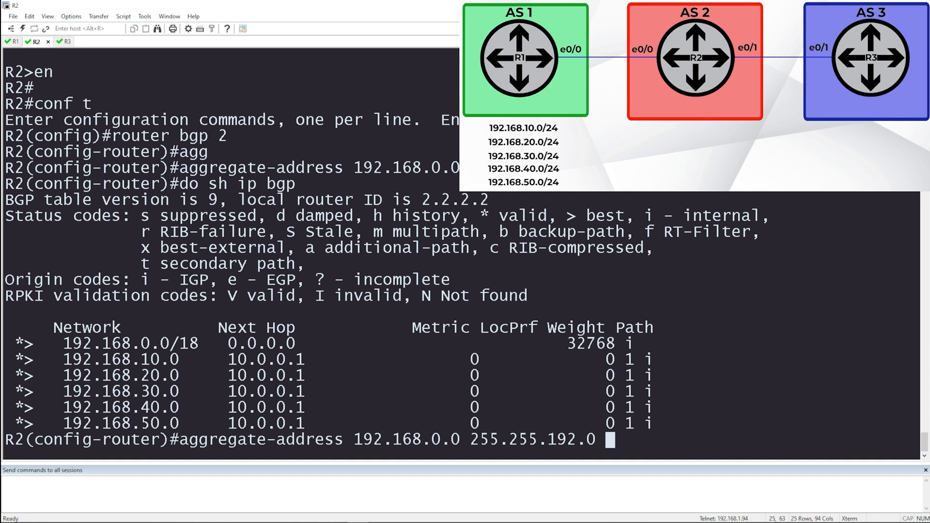
pyautogui.write('summary-only')
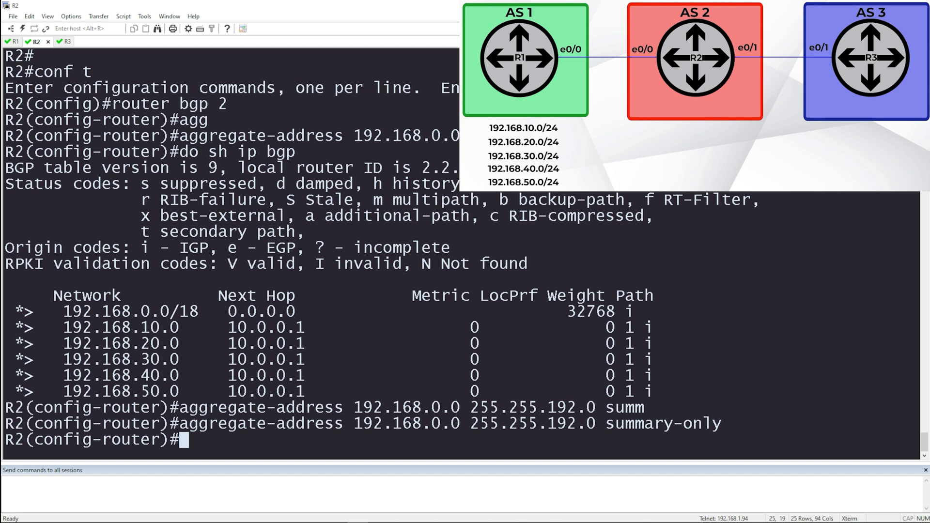
pyautogui.write('do sh ip bgp')
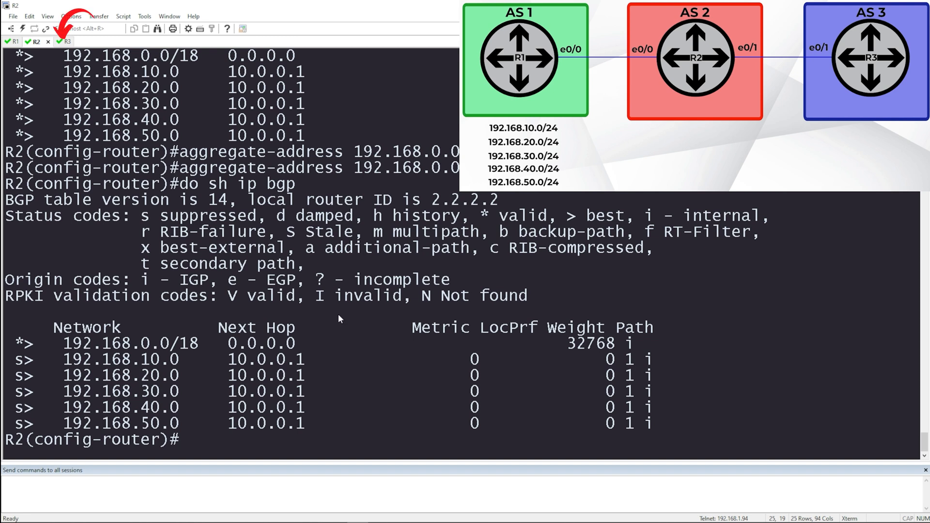
# Step: Switch to R3's session tab to verify the summary
pyautogui.click(64, 41)
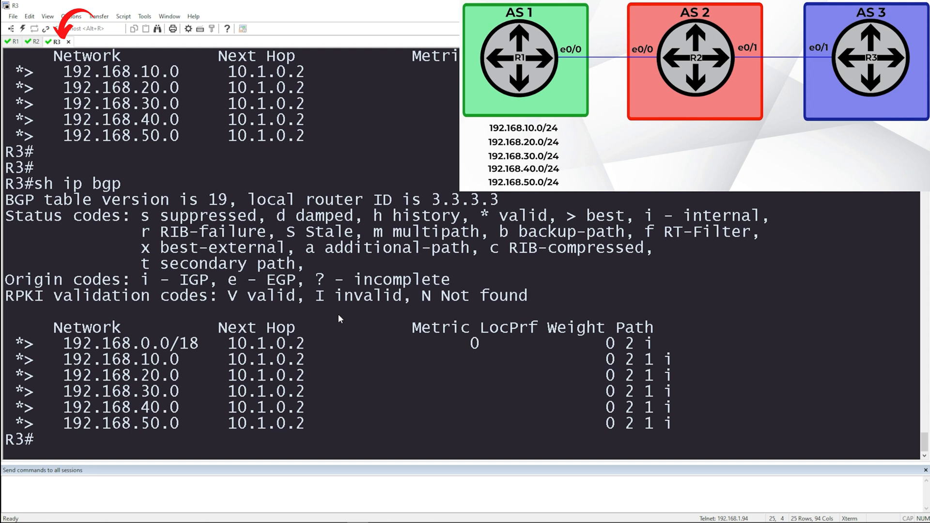
# Step: Run 'sh ip bgp' on R3 to confirm only 192.168.0.0/18 via 10.1.0.2 remains
pyautogui.write('sh ip bgp')
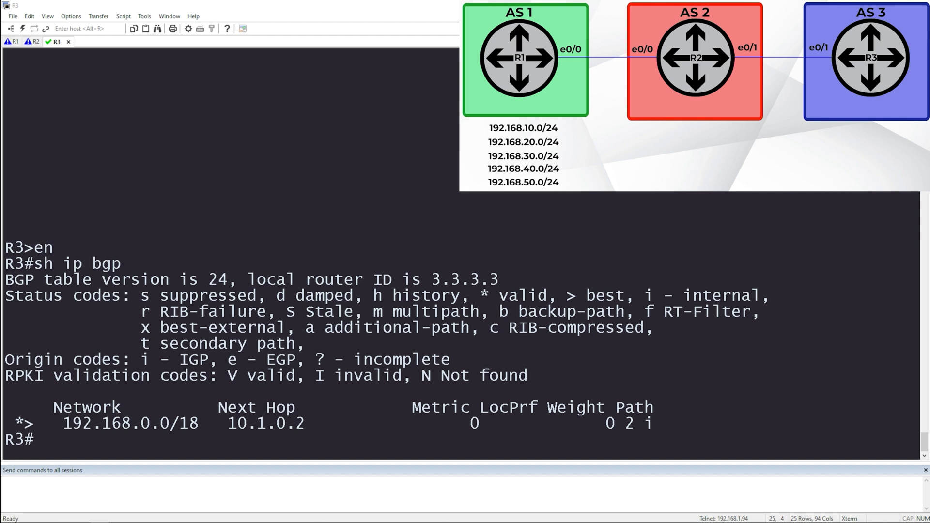
pyautogui.moveTo(147, 264)
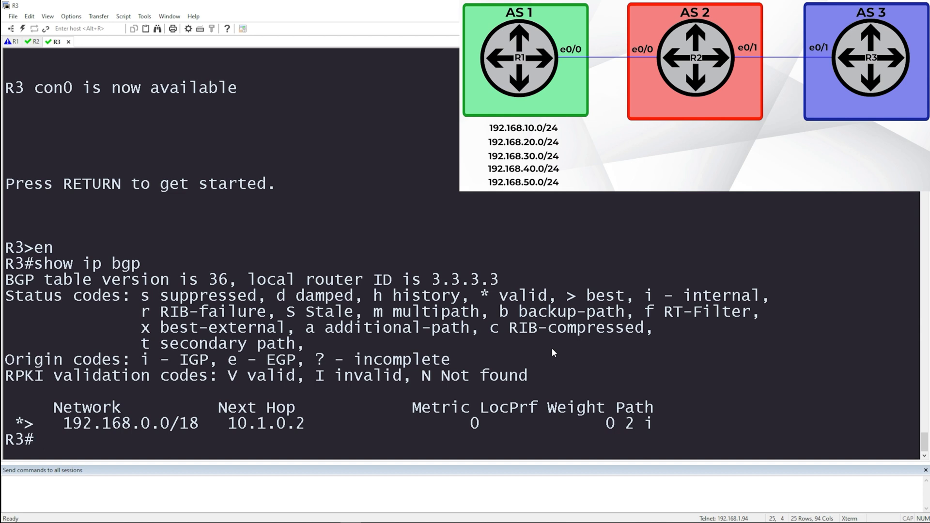
# Step: Check R3's BGP entry for 192.168.0.0/18 from AS 2, then its routing table with 'sh ip route'
pyautogui.write('sh ip bg')
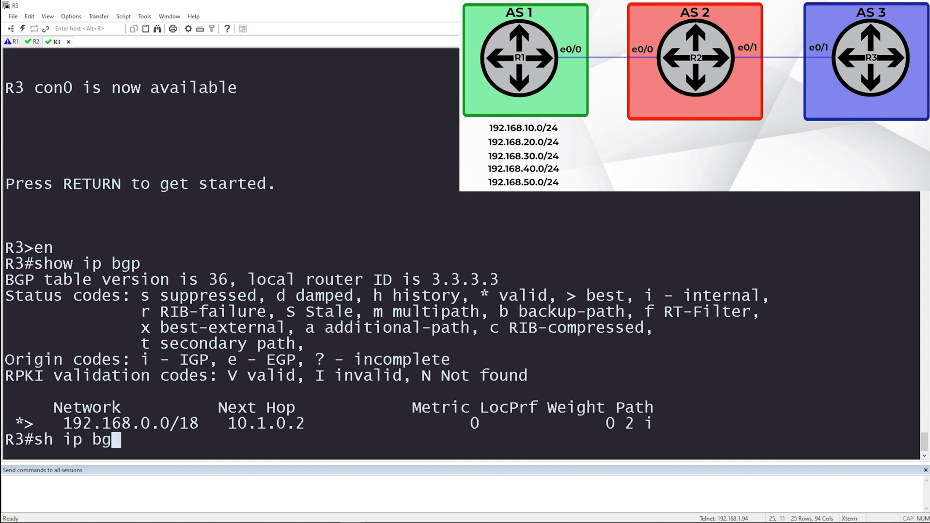
pyautogui.write('p')
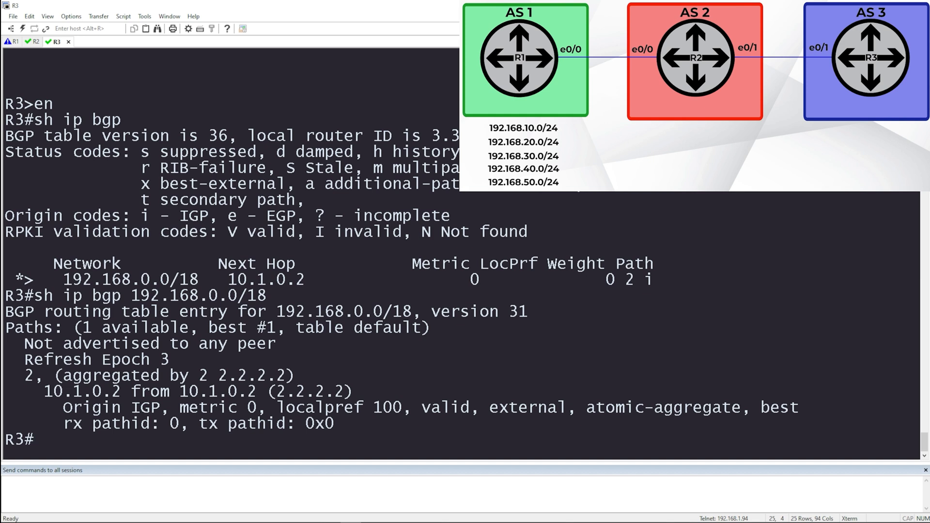
pyautogui.write('sh ip route')
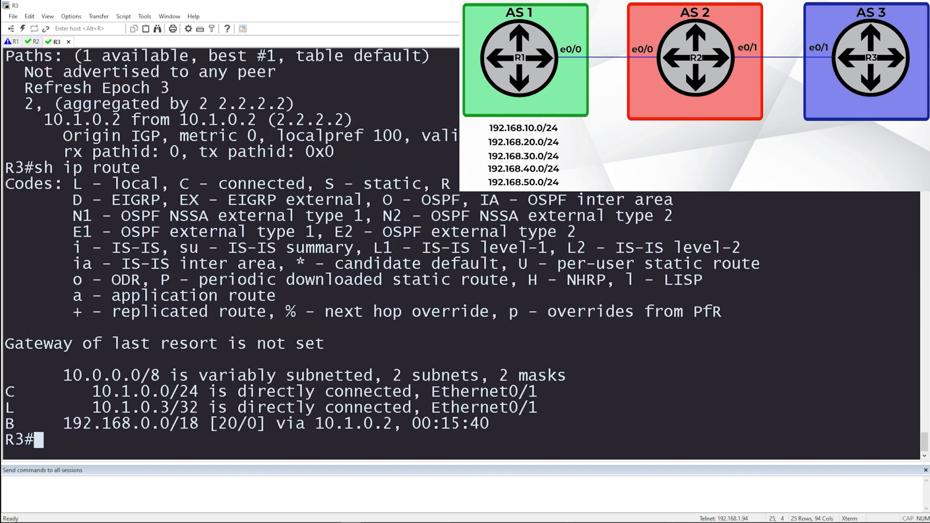